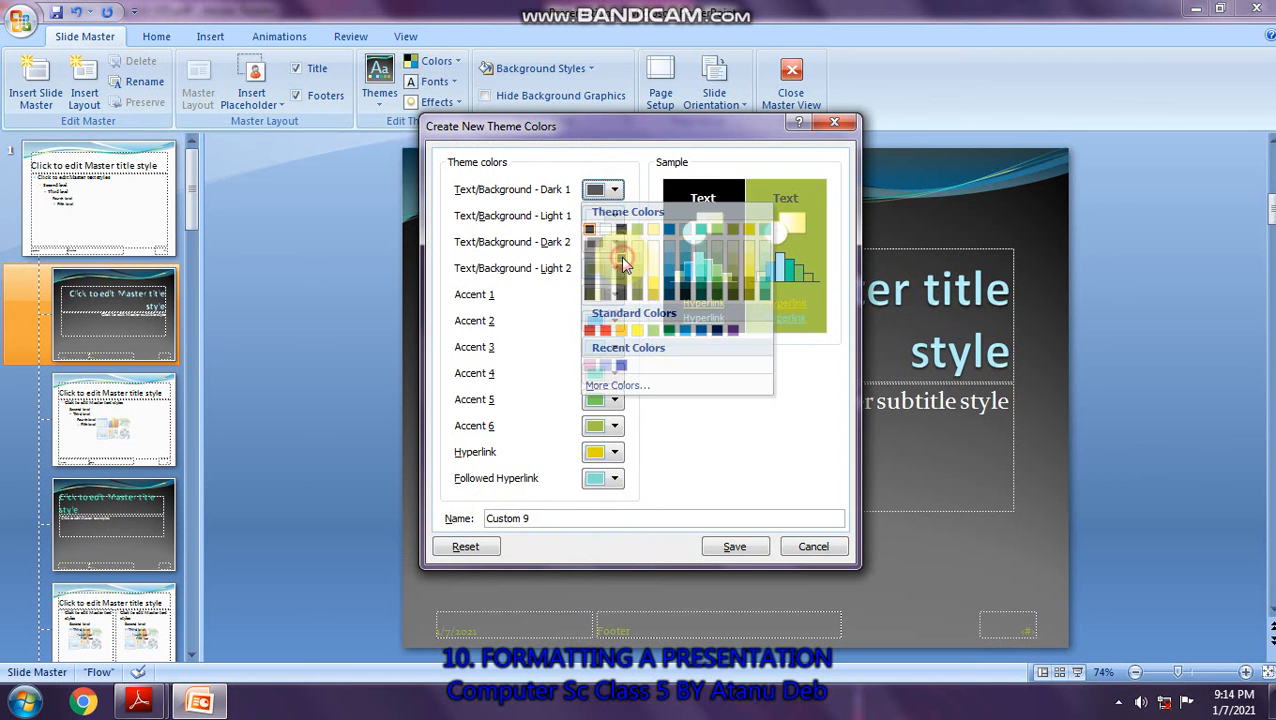
Choose a new dark Text/Background colour for the Custom 9 theme colours.
click(734, 546)
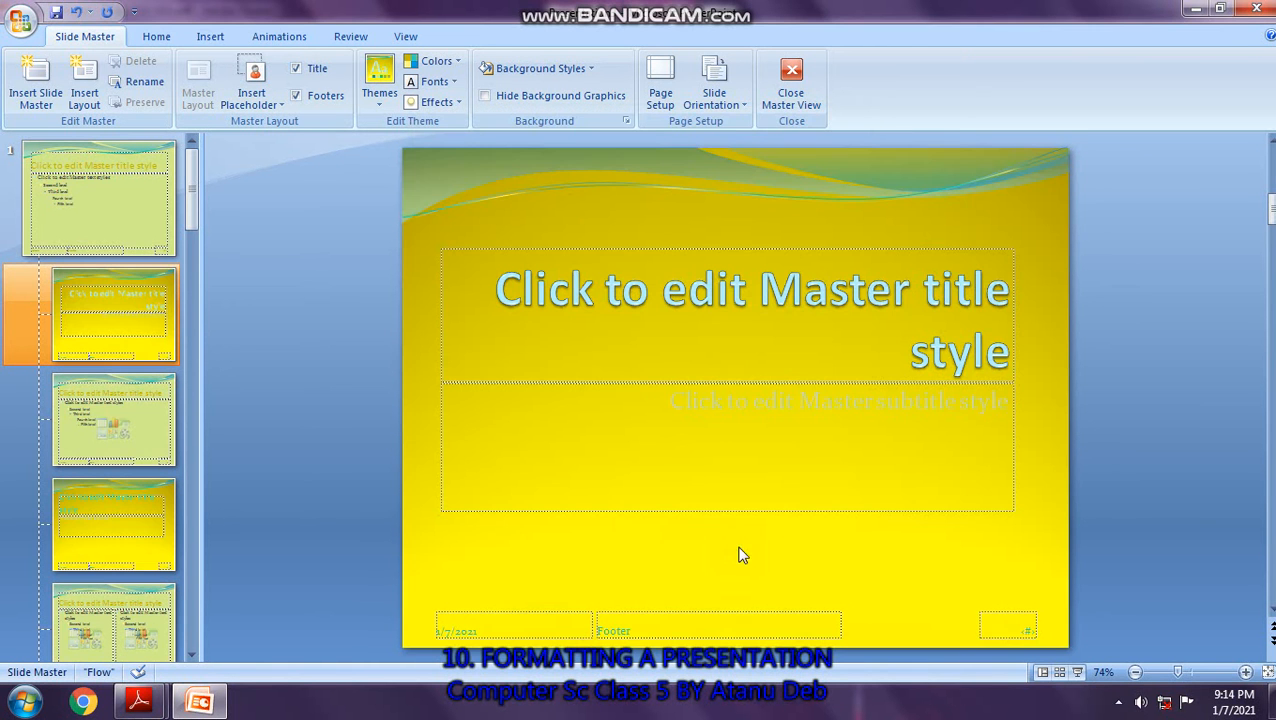
click(790, 80)
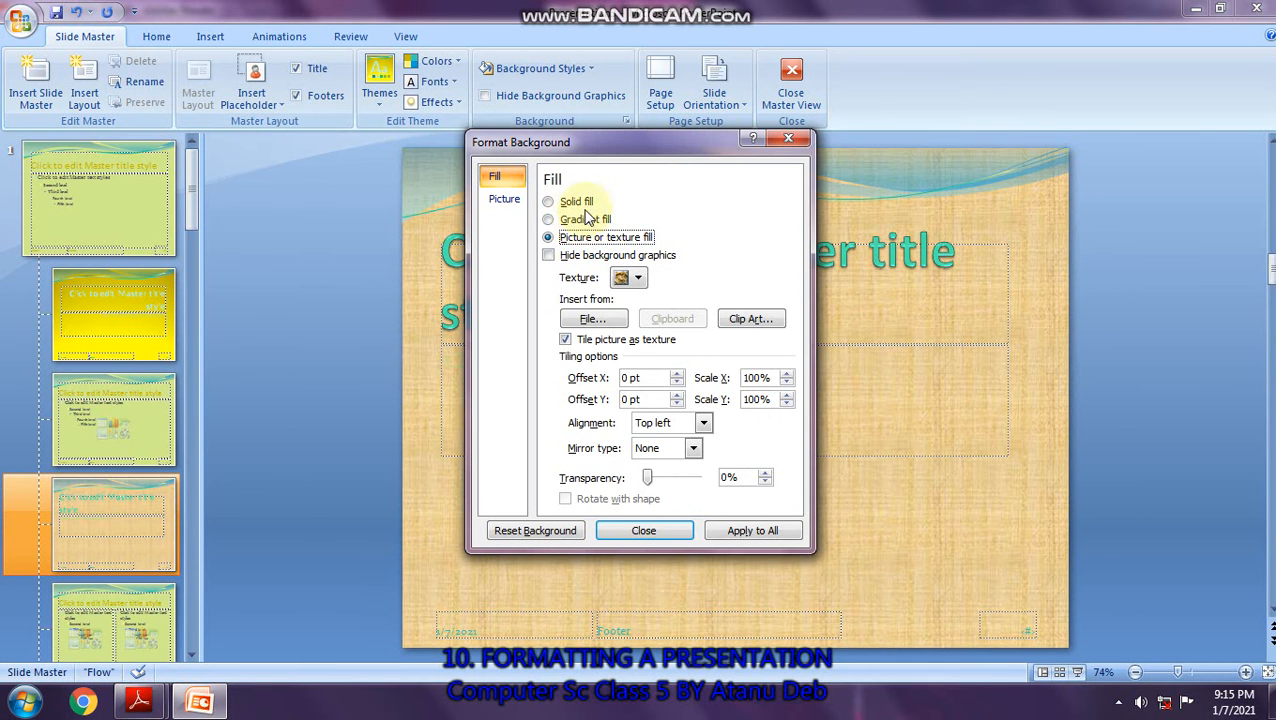
Switch the layout background to a Solid fill in olive green.
click(548, 201)
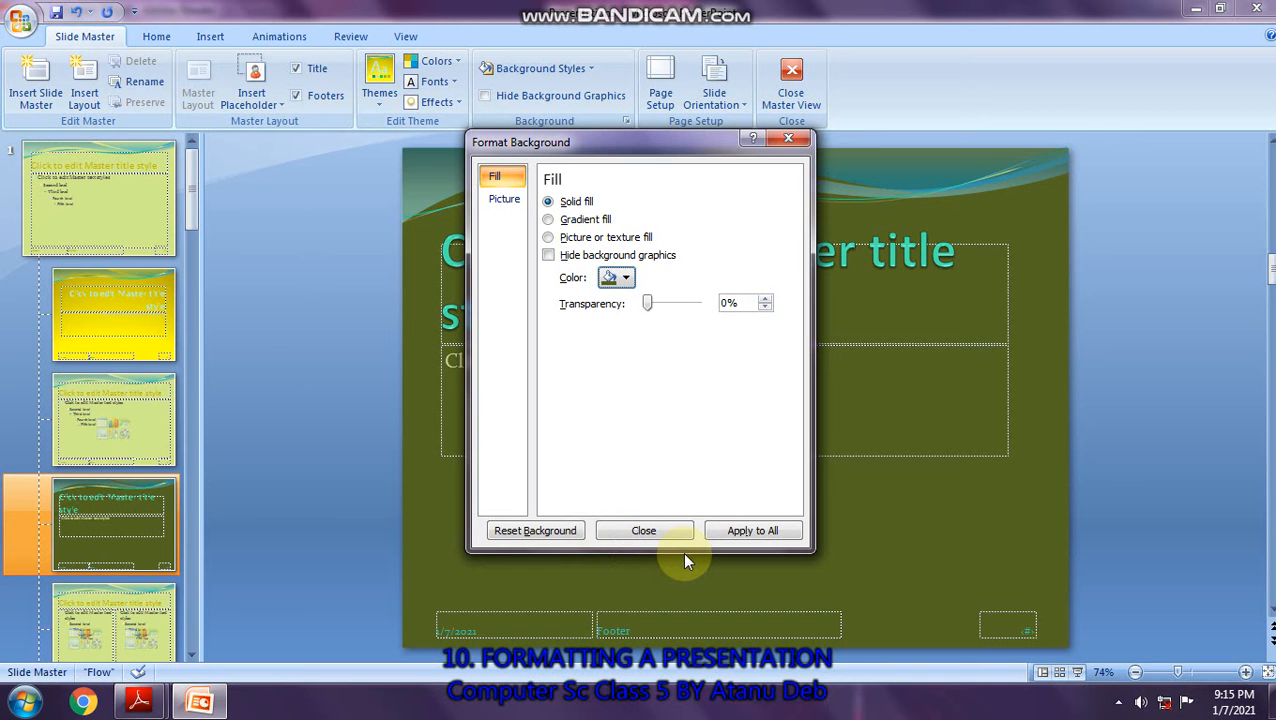